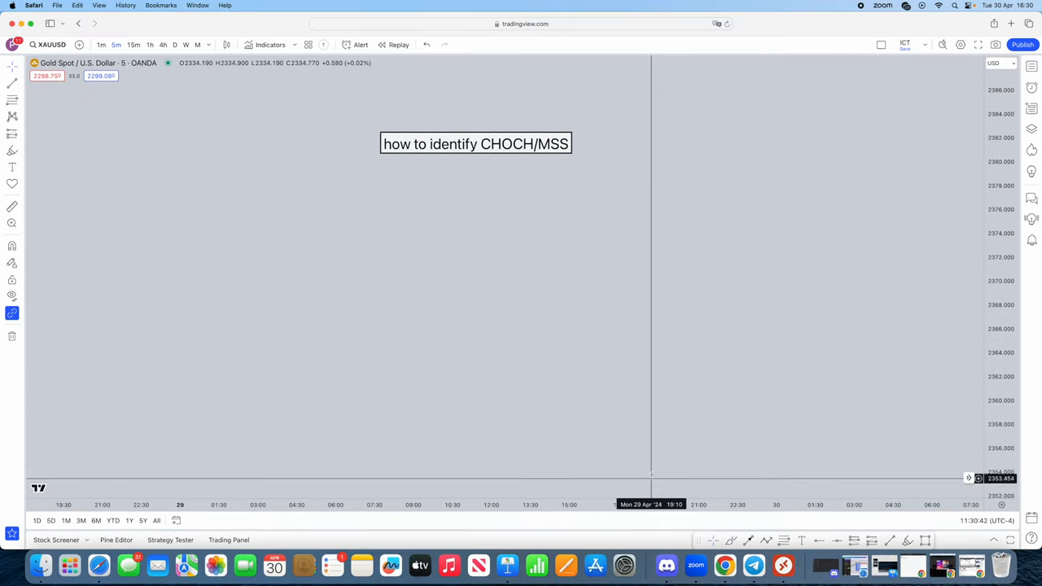
mouse_move(639, 364)
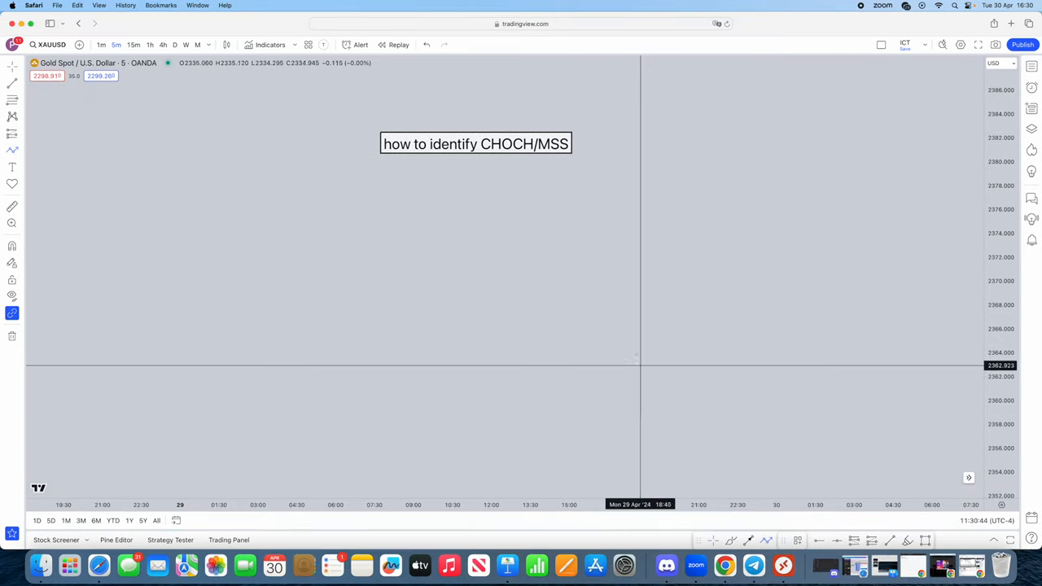
mouse_move(639, 352)
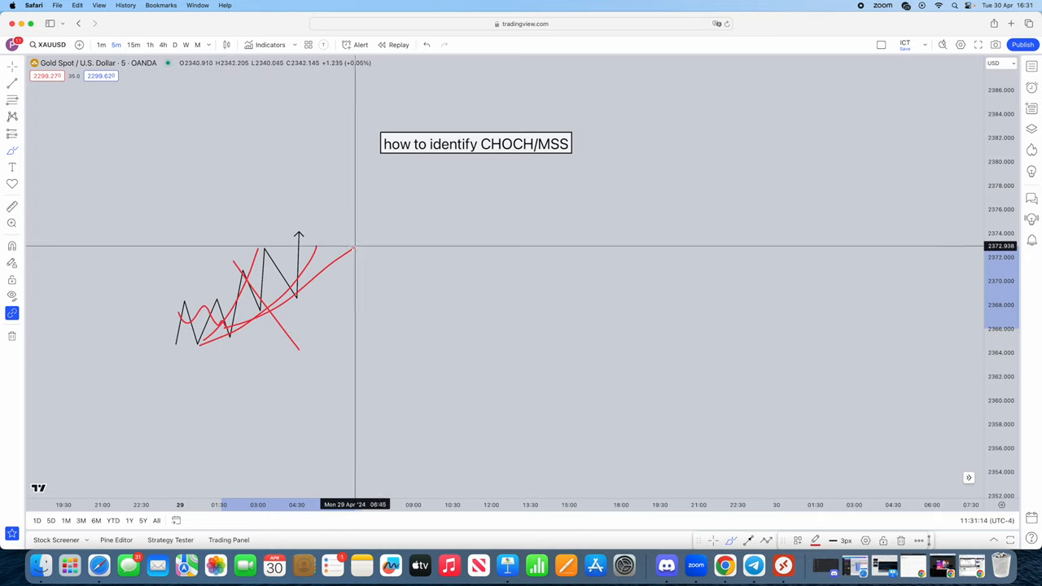
mouse_move(284, 300)
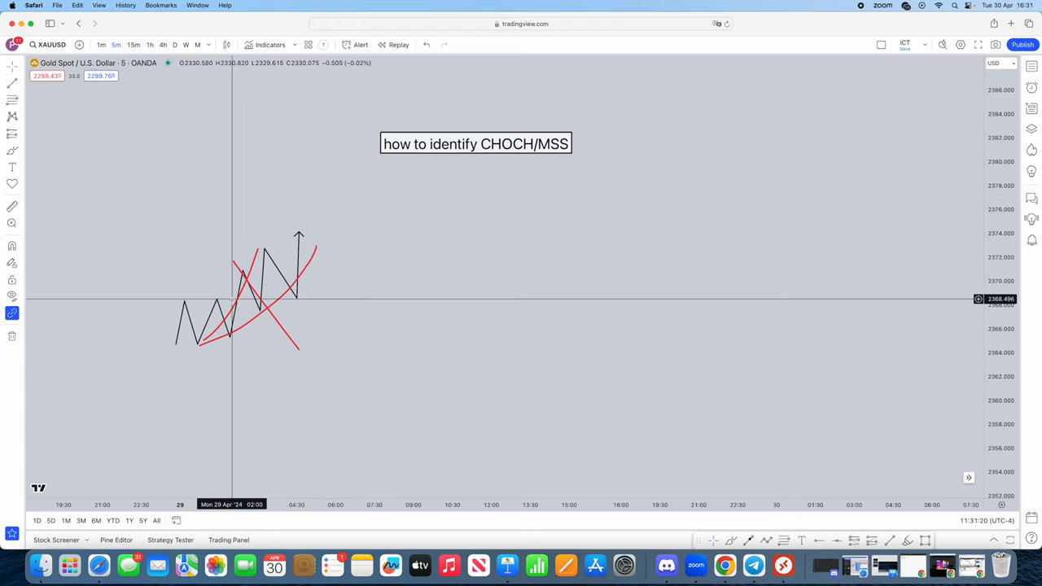
mouse_move(308, 284)
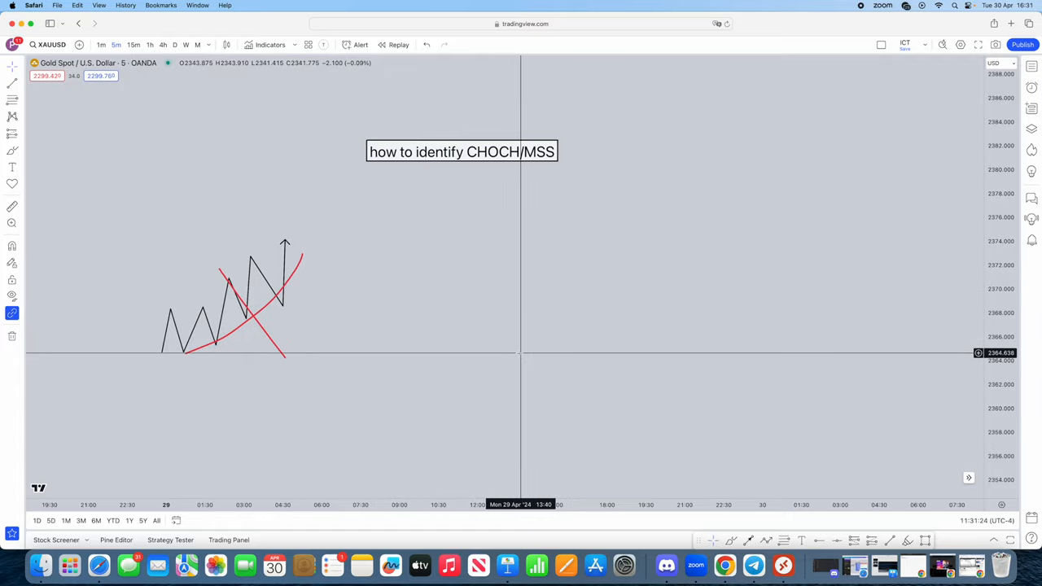
mouse_move(596, 371)
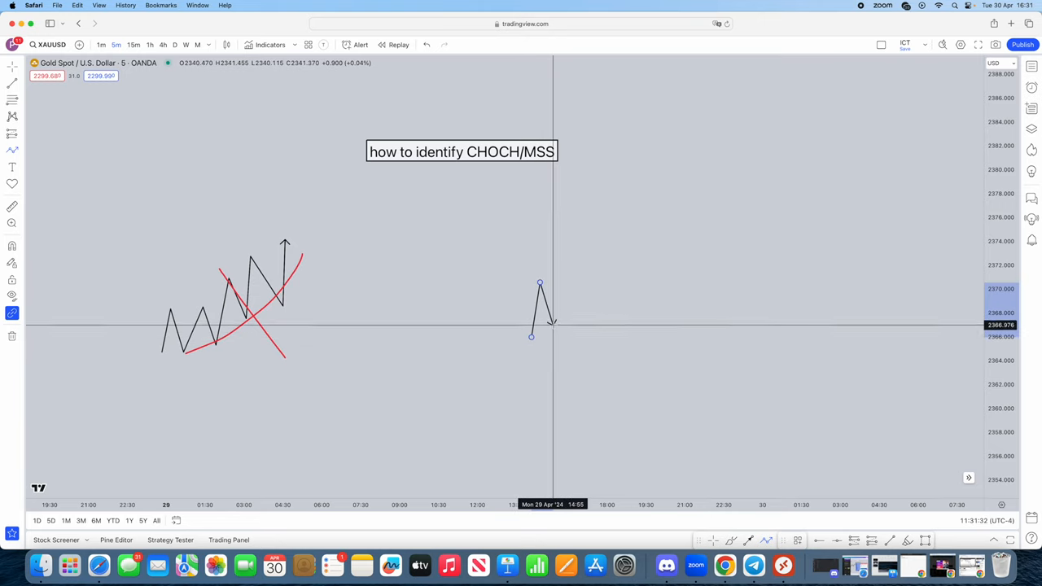
- Extend the second bullish zigzag sketch with another upward leg
left_click_drag(552, 322, 573, 362)
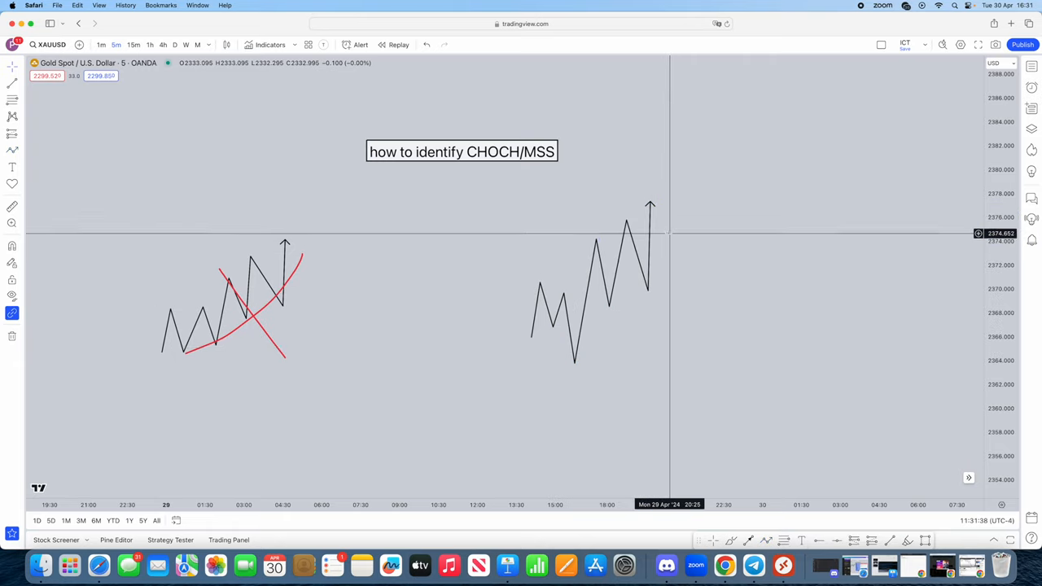
mouse_move(557, 296)
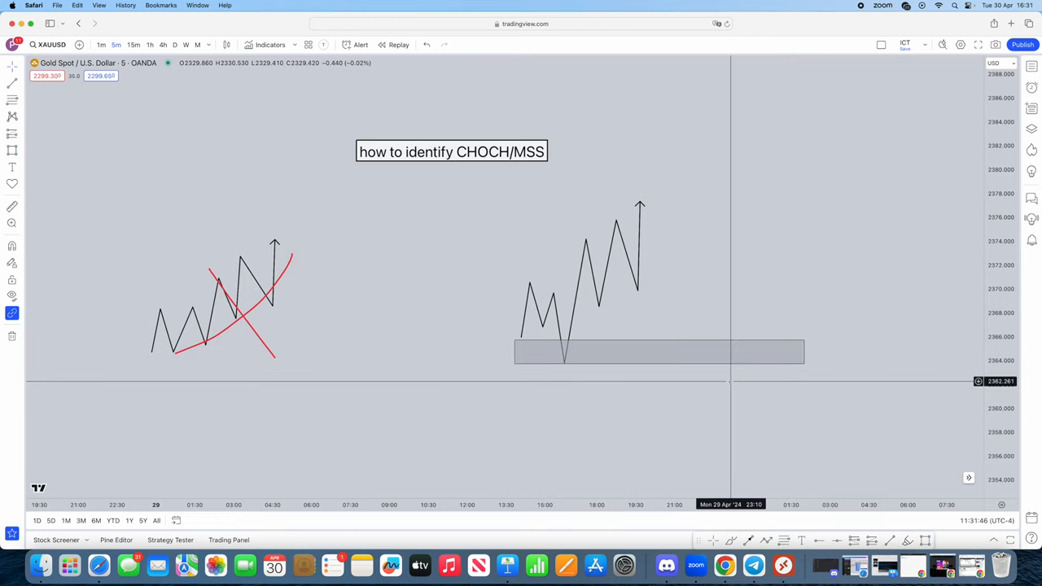
mouse_move(619, 422)
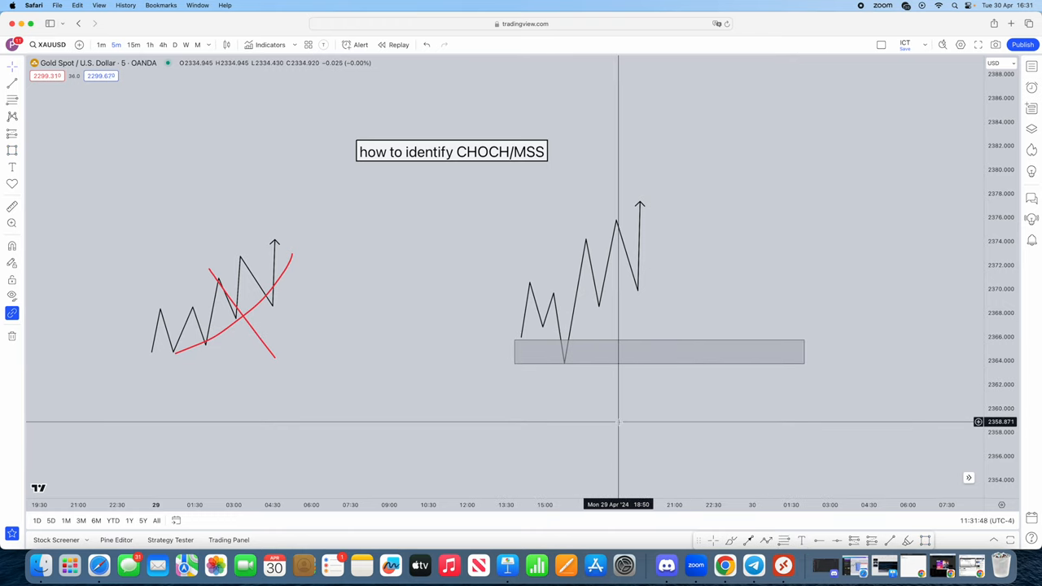
mouse_move(625, 421)
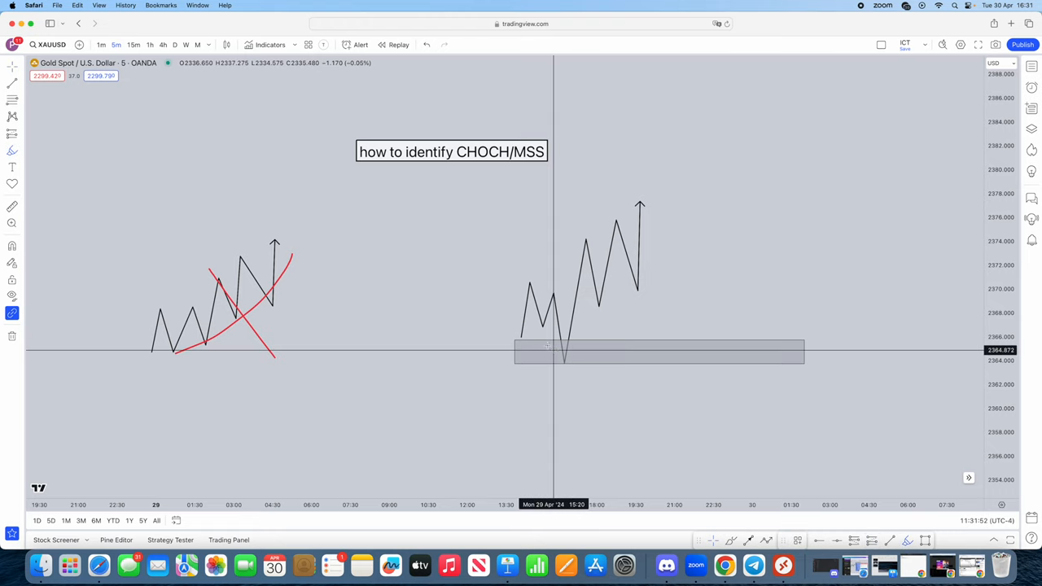
mouse_move(537, 332)
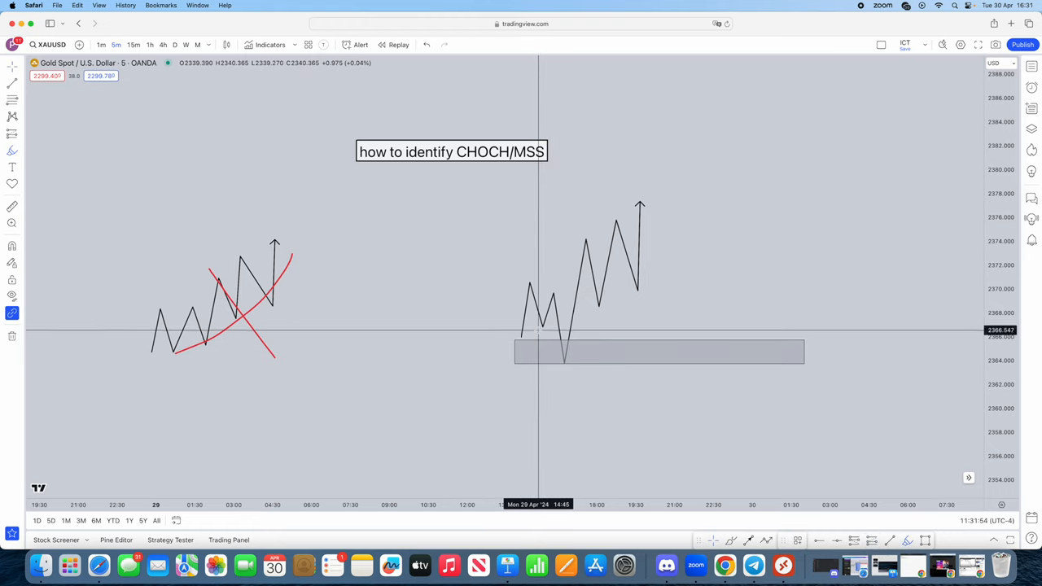
mouse_move(543, 326)
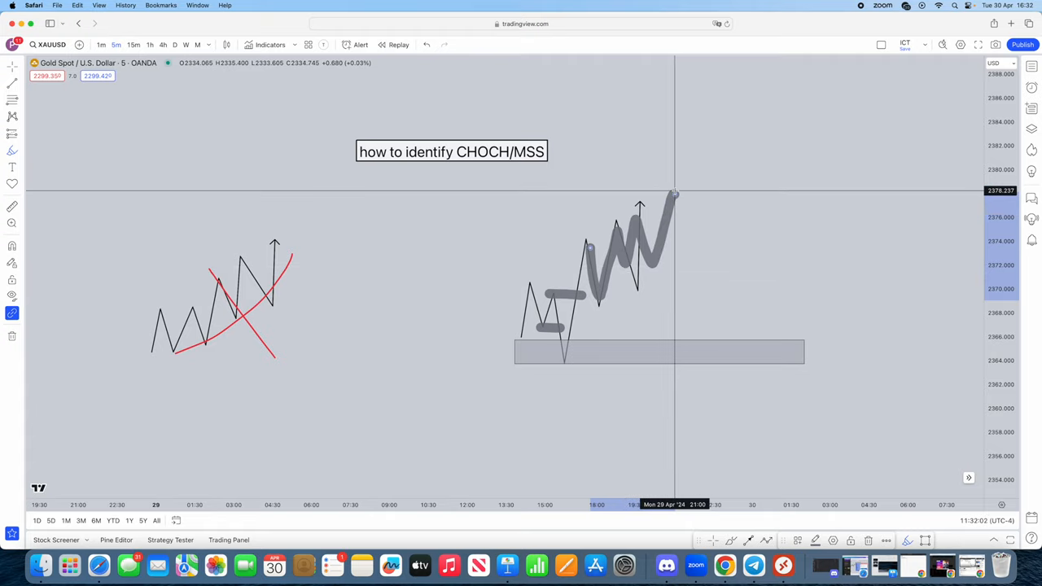
mouse_move(762, 263)
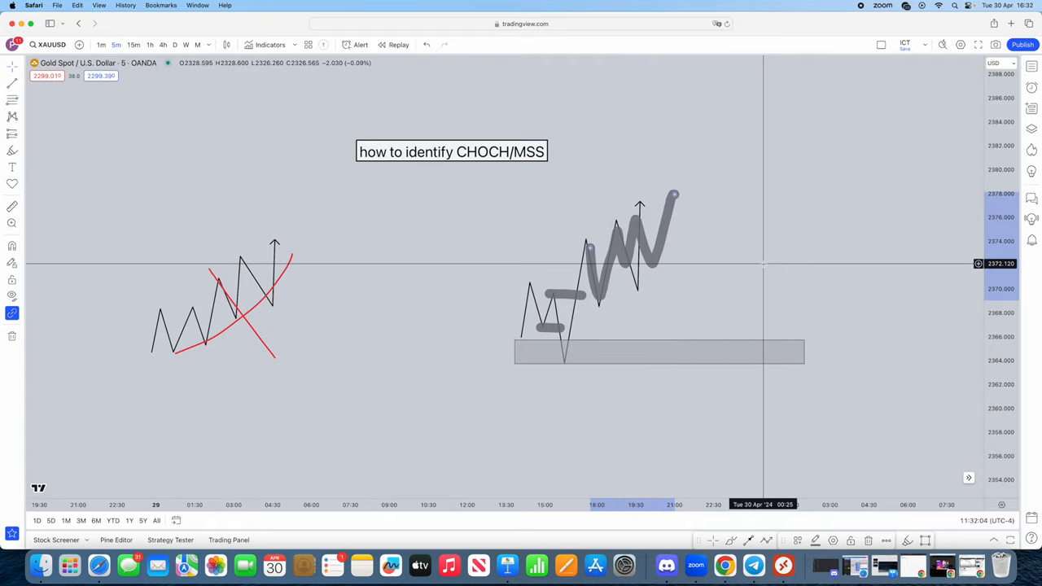
mouse_move(620, 290)
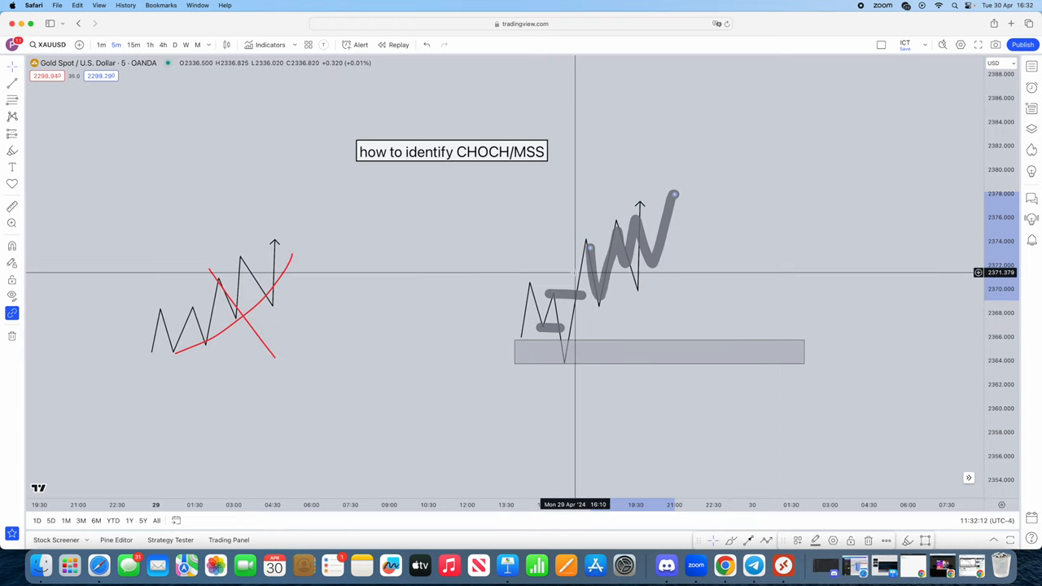
mouse_move(590, 221)
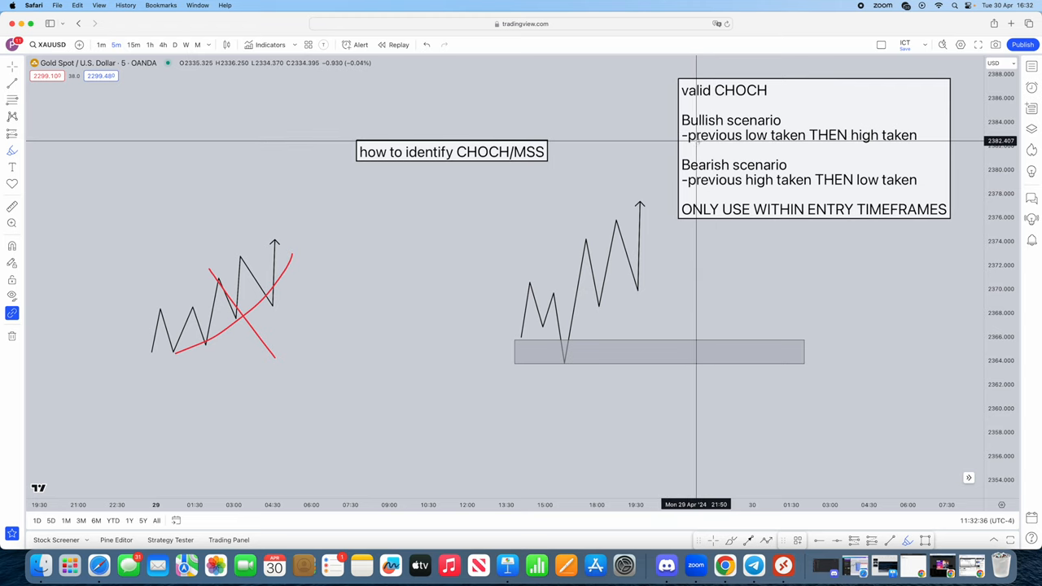
mouse_move(542, 323)
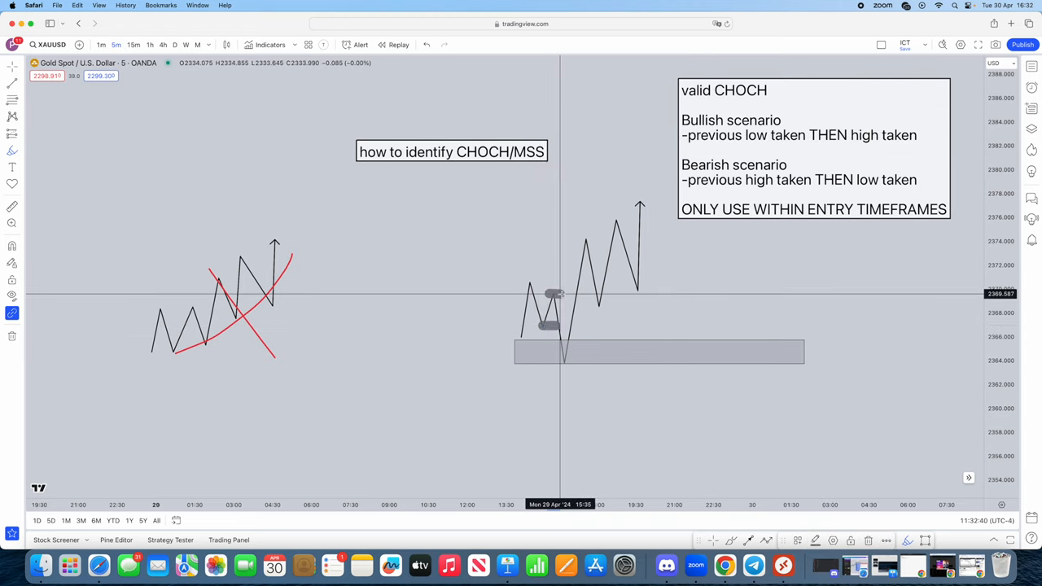
- Highlight the second zigzag's early swing low and high with a grey stroke
left_click_drag(553, 293, 639, 244)
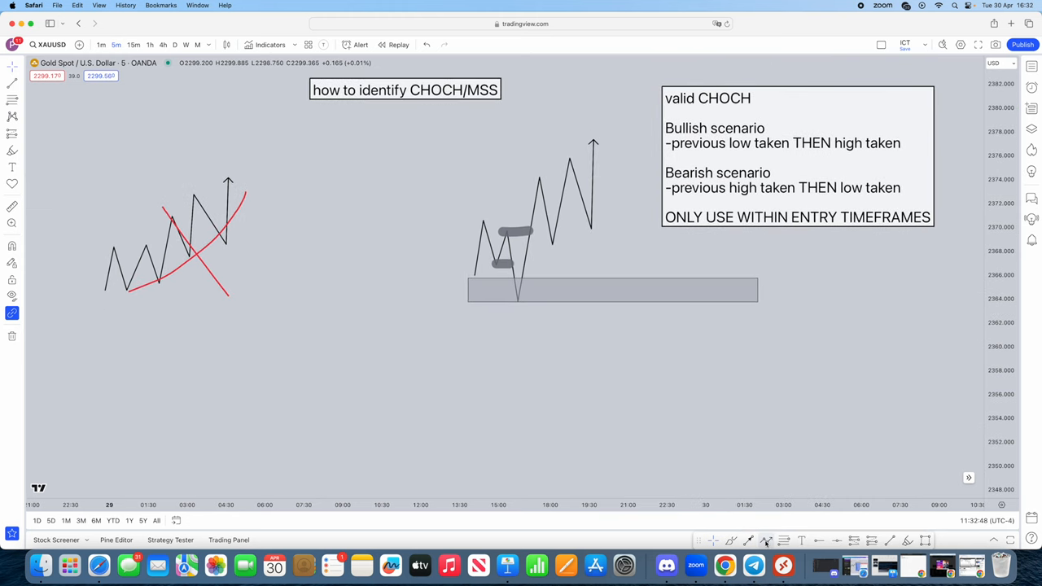
mouse_move(476, 396)
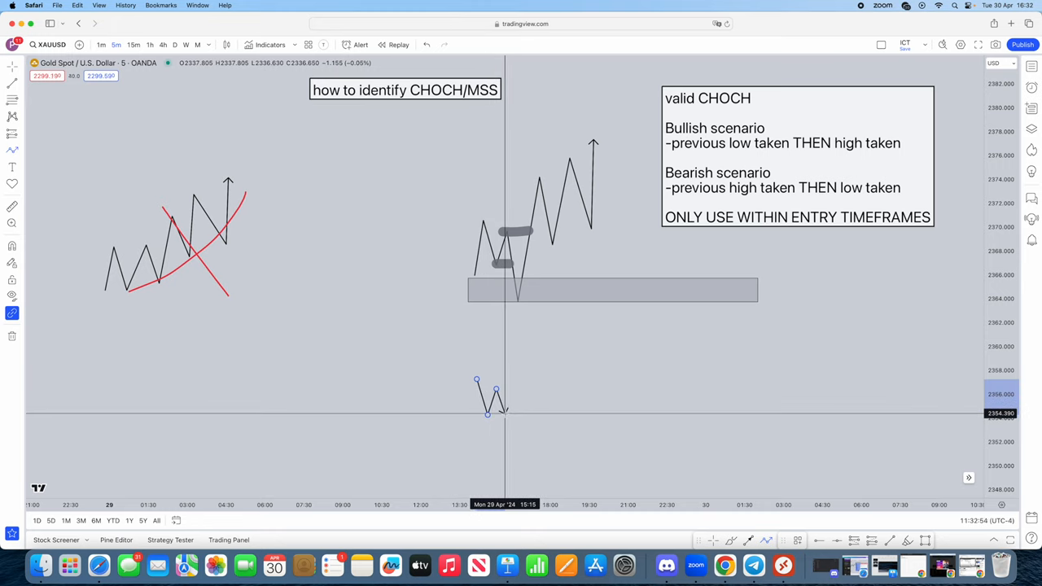
mouse_move(502, 407)
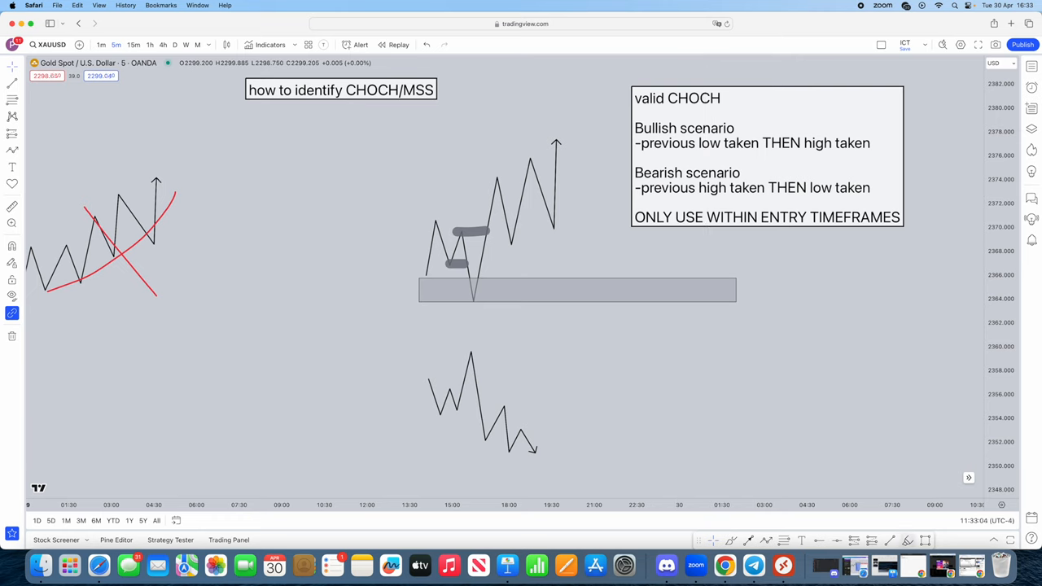
mouse_move(695, 194)
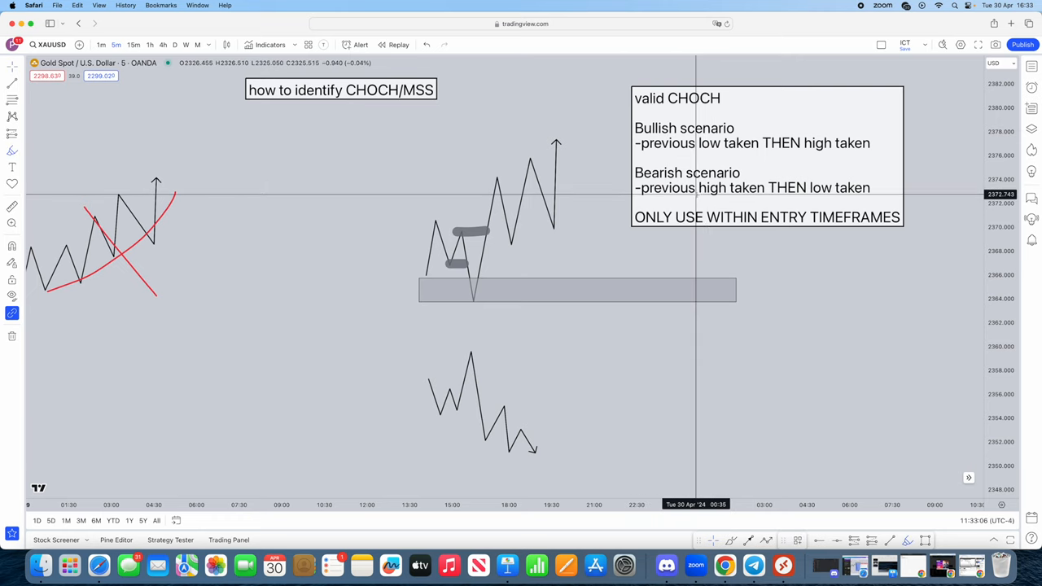
mouse_move(759, 175)
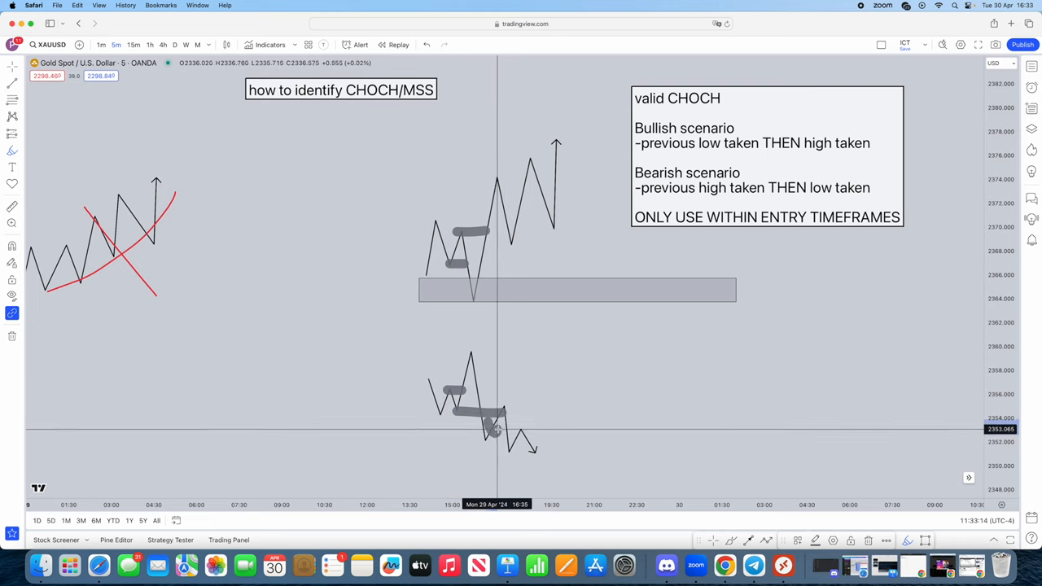
mouse_move(512, 432)
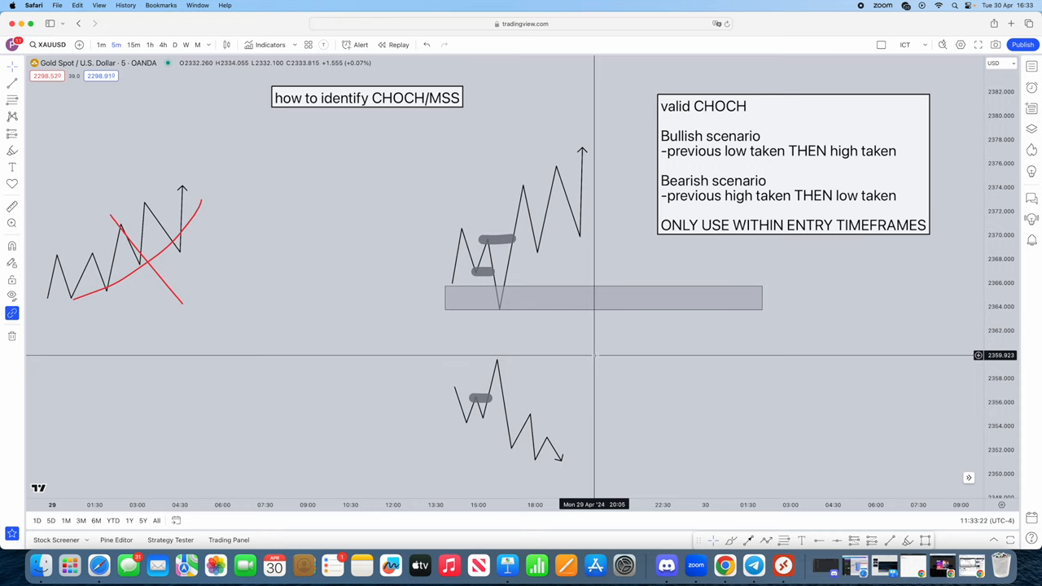
mouse_move(525, 358)
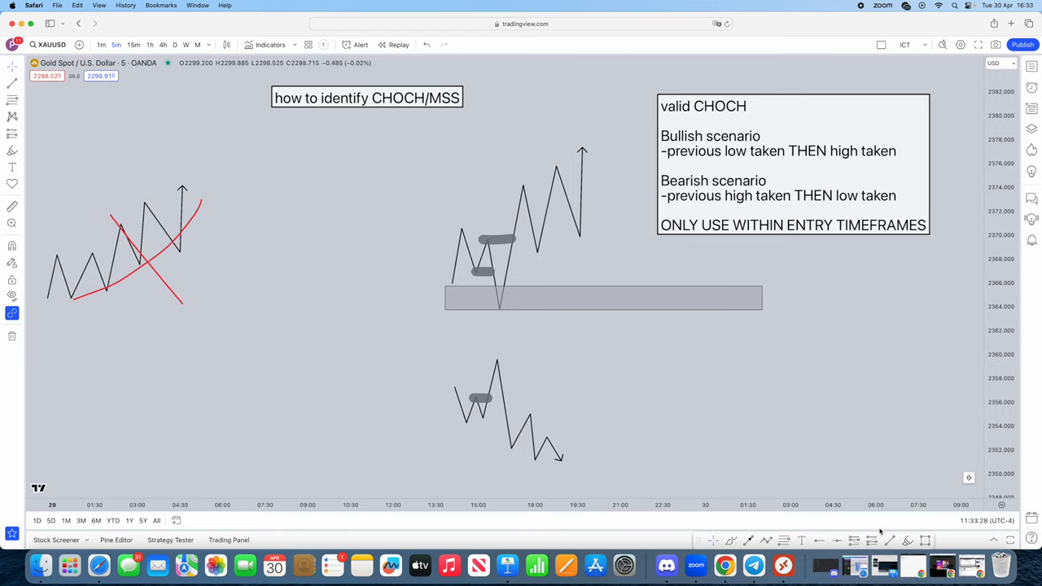
mouse_move(728, 225)
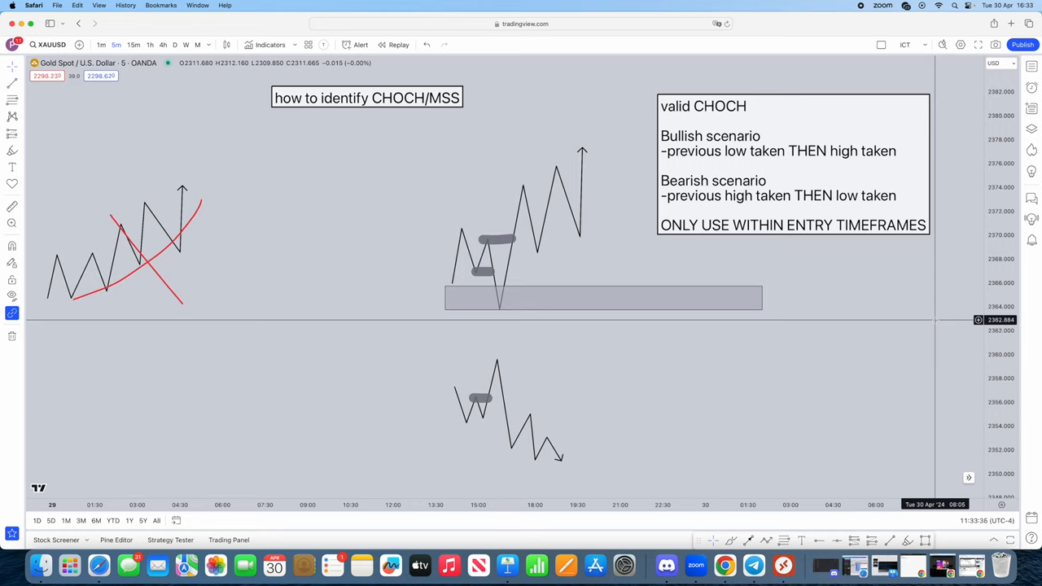
mouse_move(904, 319)
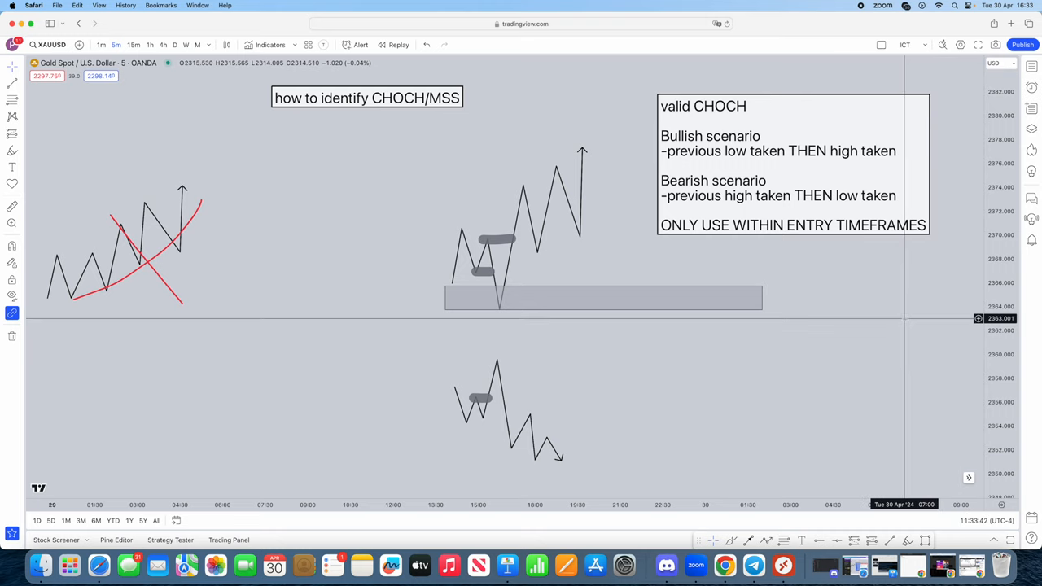
mouse_move(730, 365)
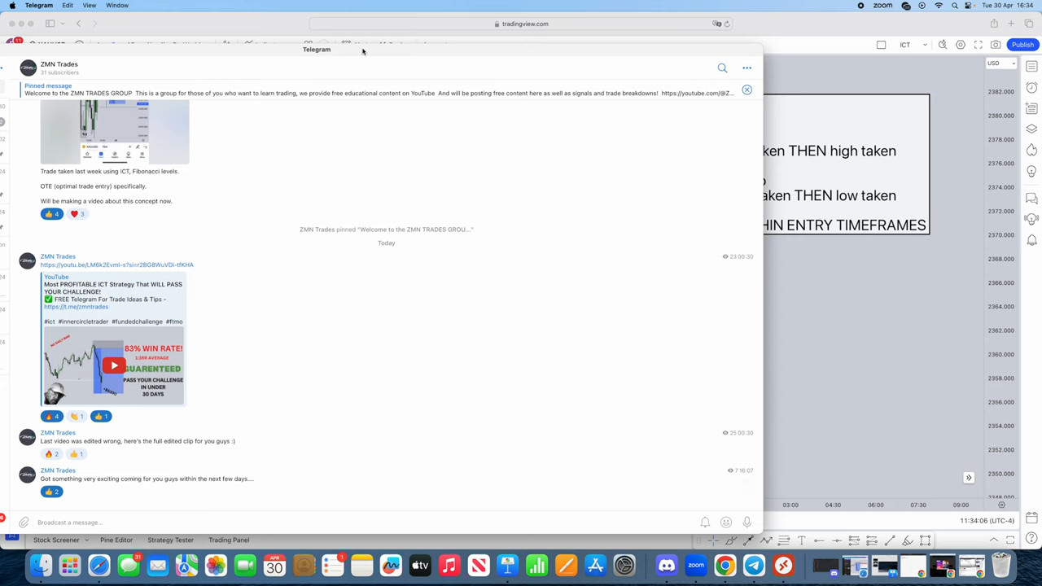
mouse_move(441, 61)
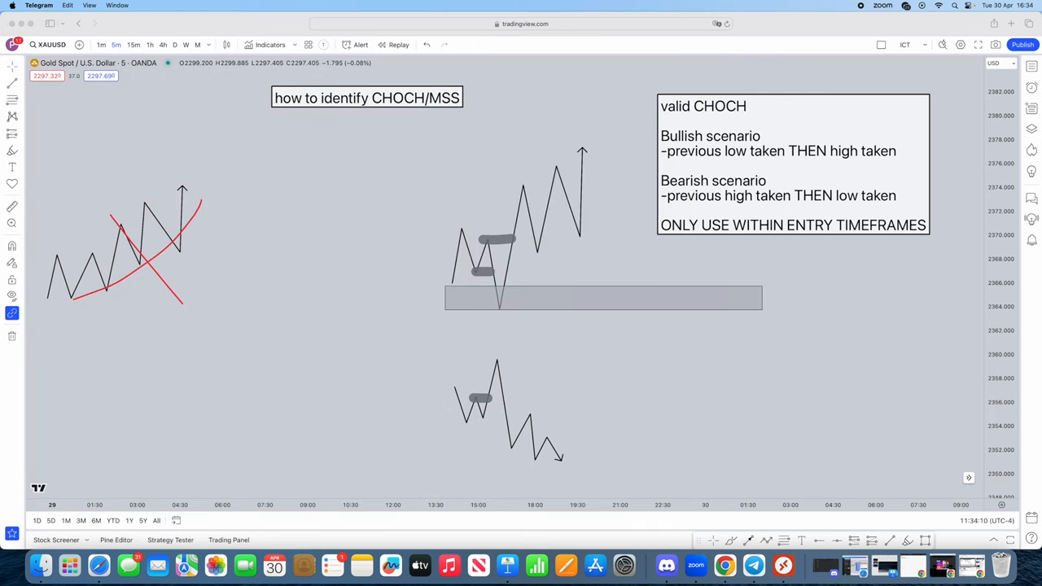
mouse_move(570, 344)
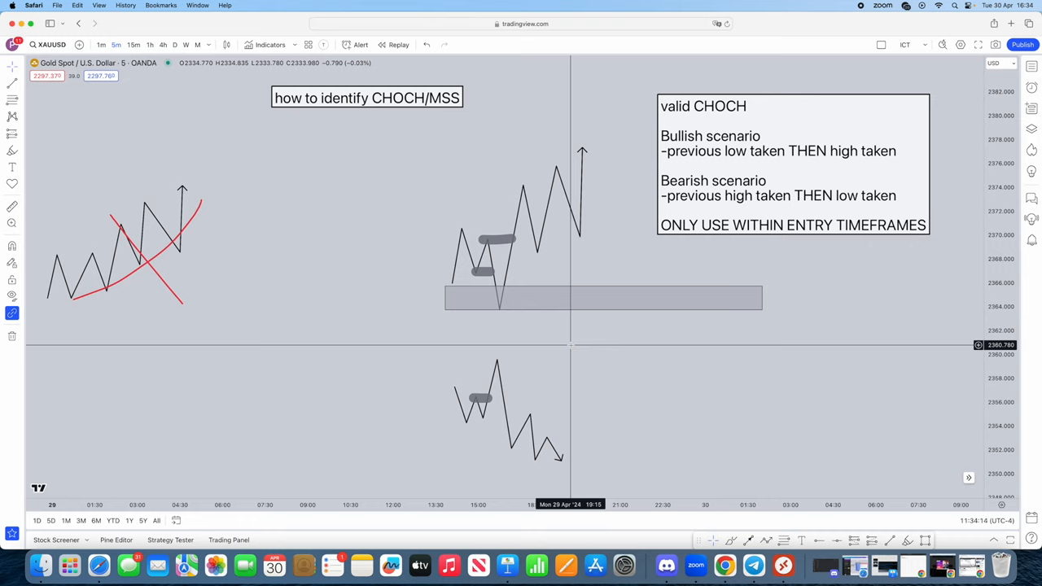
mouse_move(618, 382)
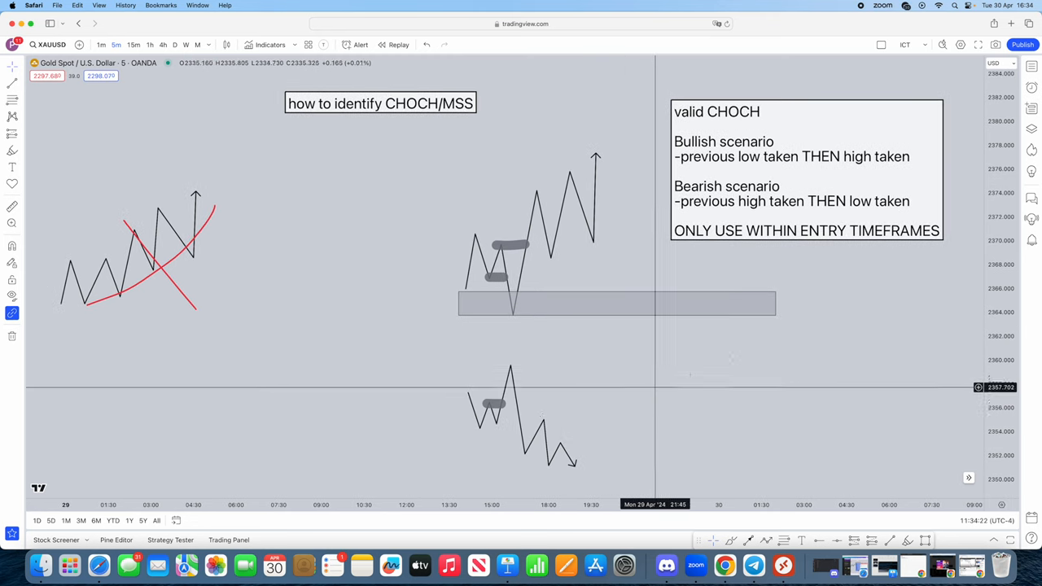
- Enable Replay mode from the top toolbar
left_click(398, 44)
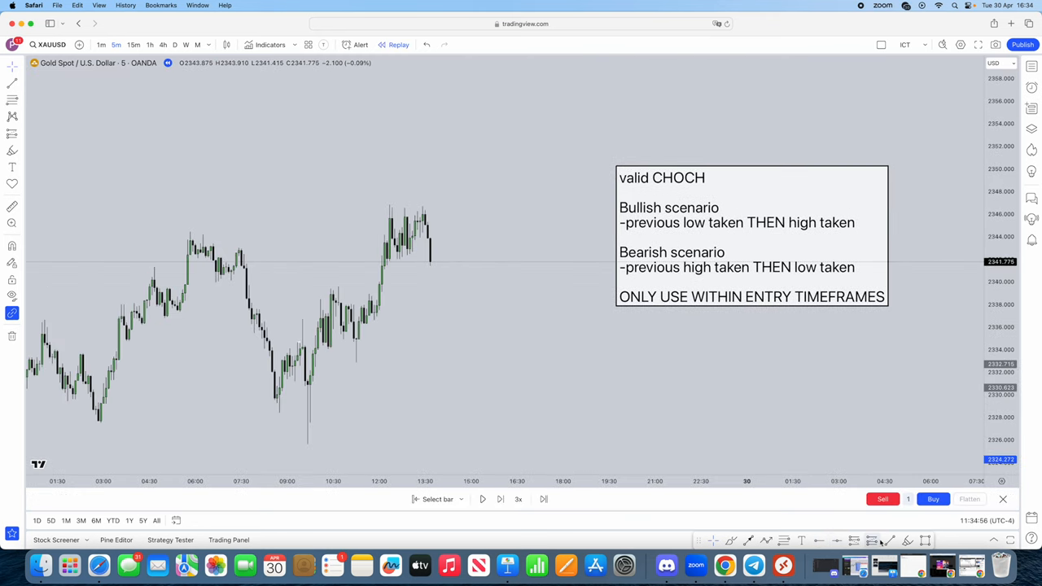
mouse_move(471, 262)
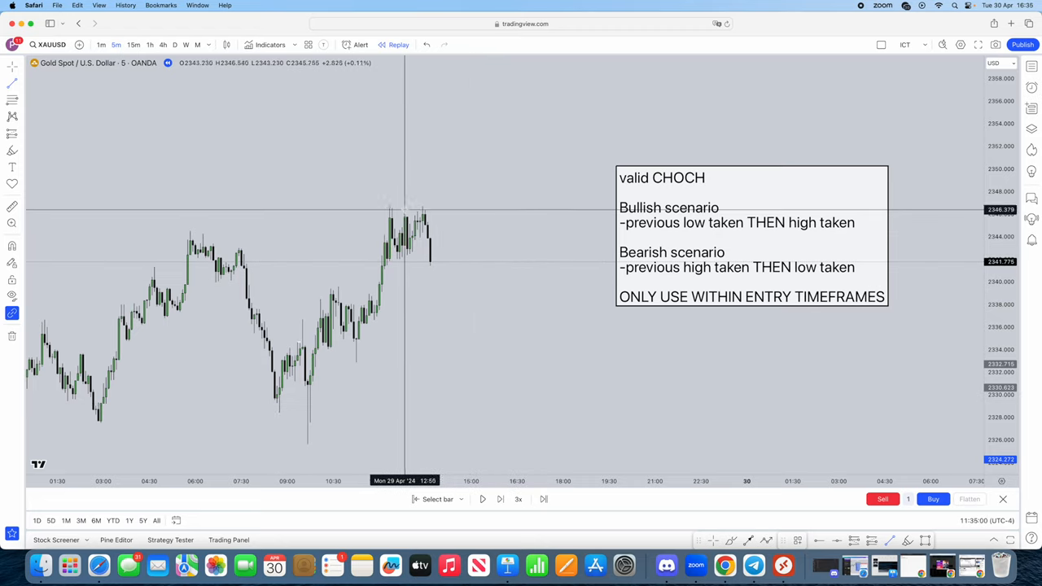
mouse_move(446, 210)
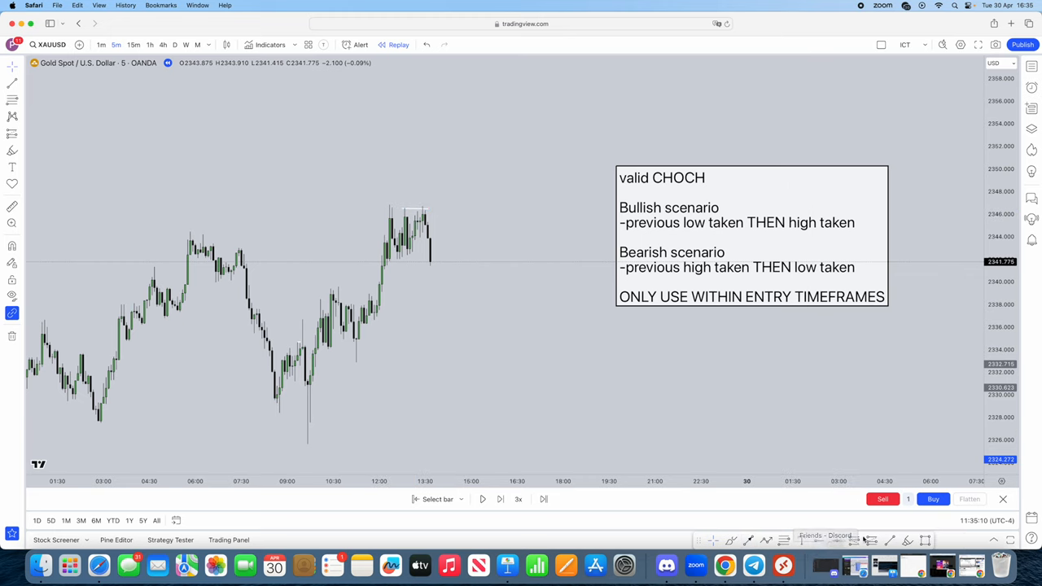
mouse_move(407, 256)
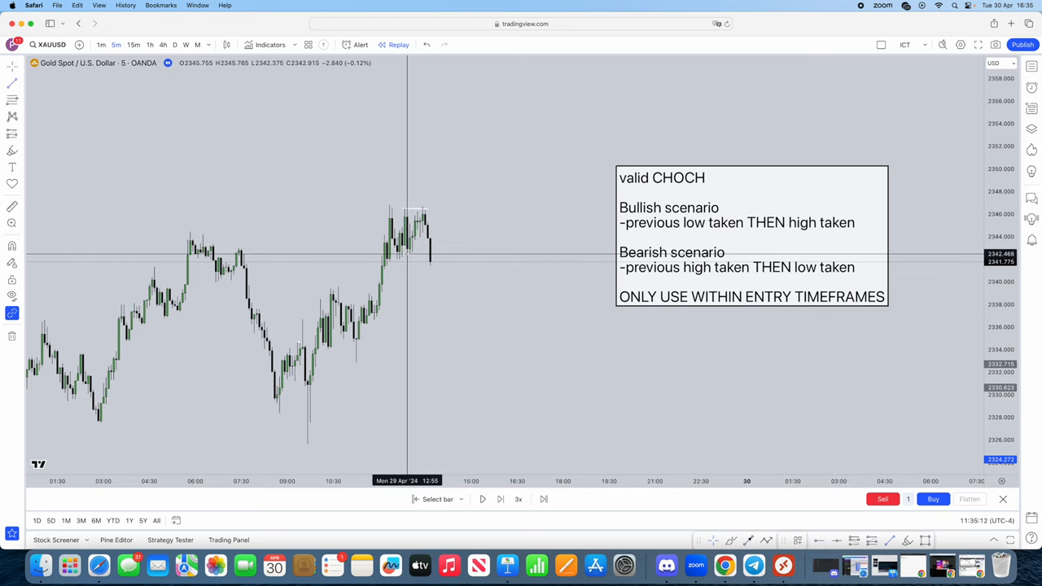
mouse_move(456, 285)
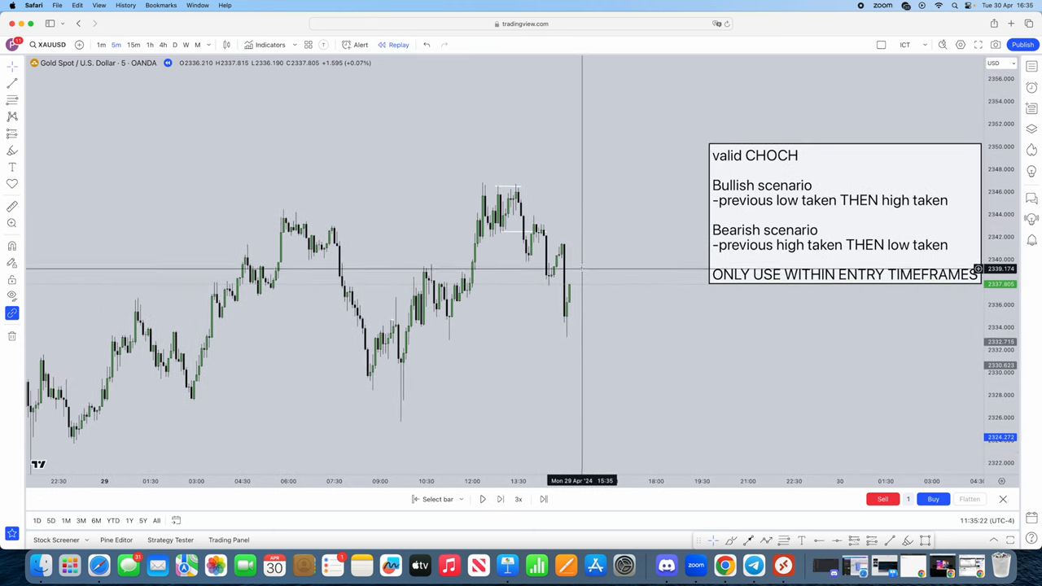
mouse_move(513, 218)
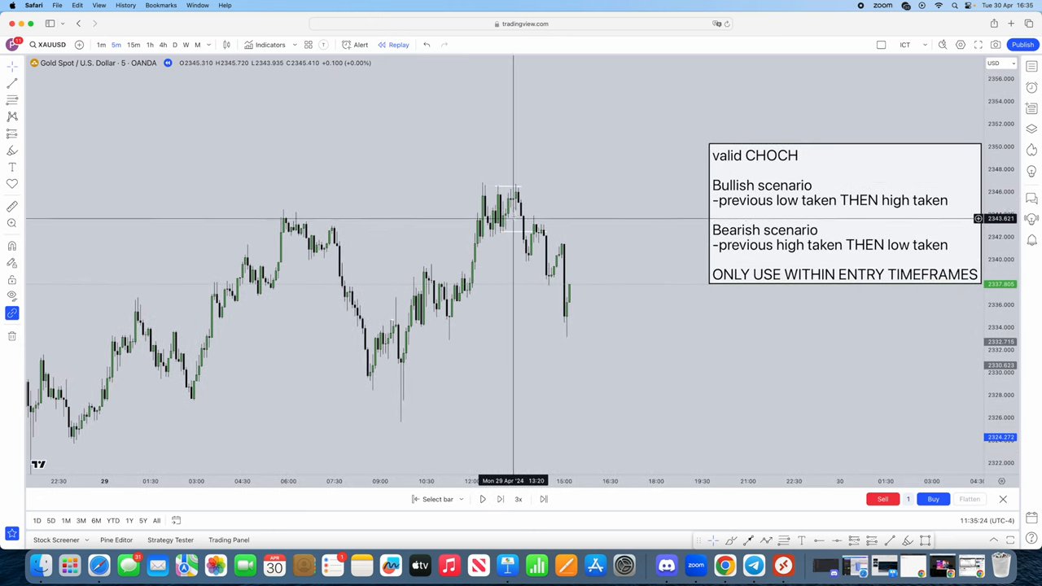
mouse_move(512, 327)
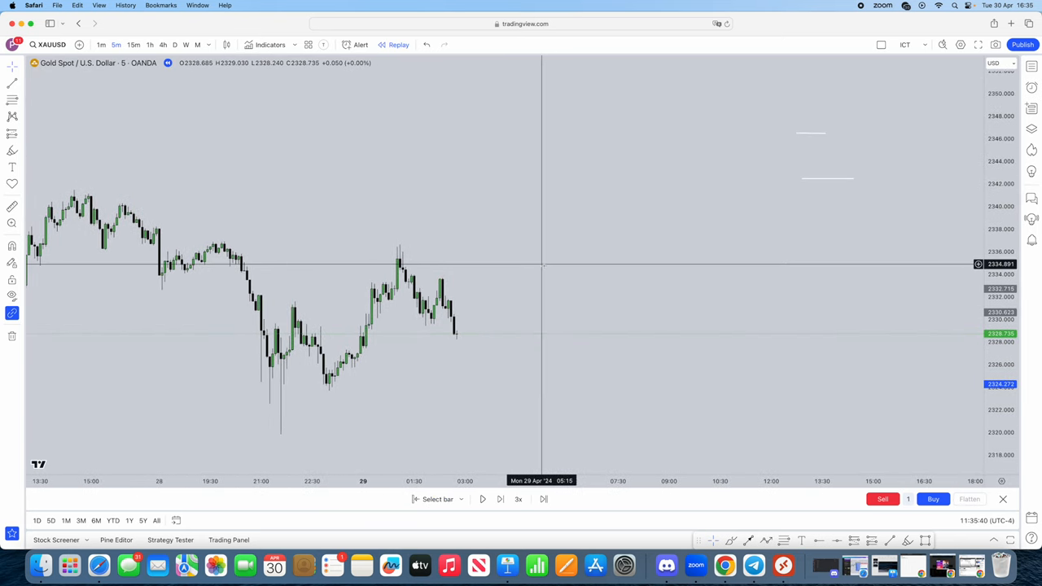
mouse_move(604, 357)
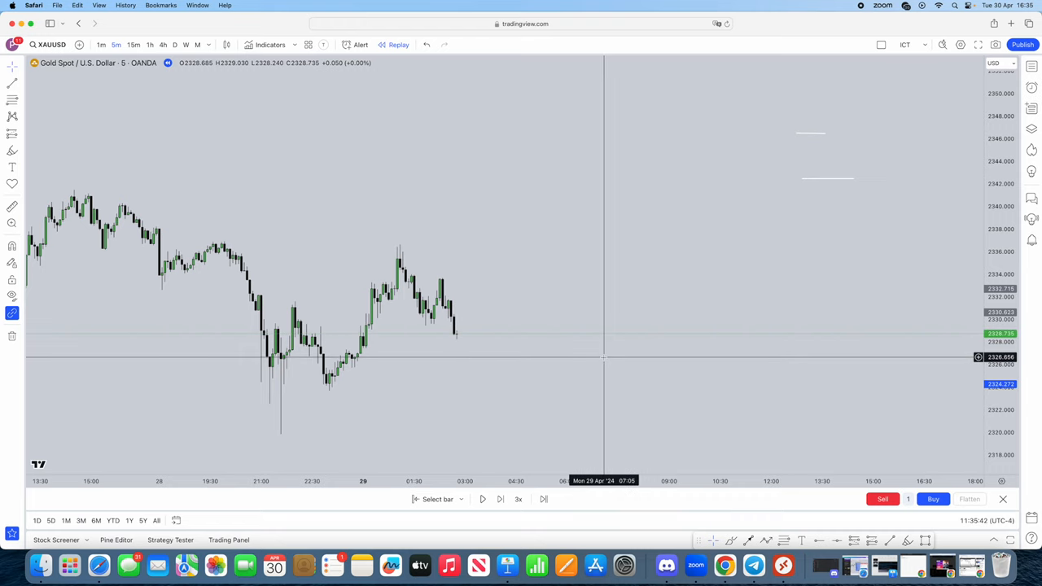
- Advance the replay four candles until price rallies back to the prior swing high
left_click(501, 499)
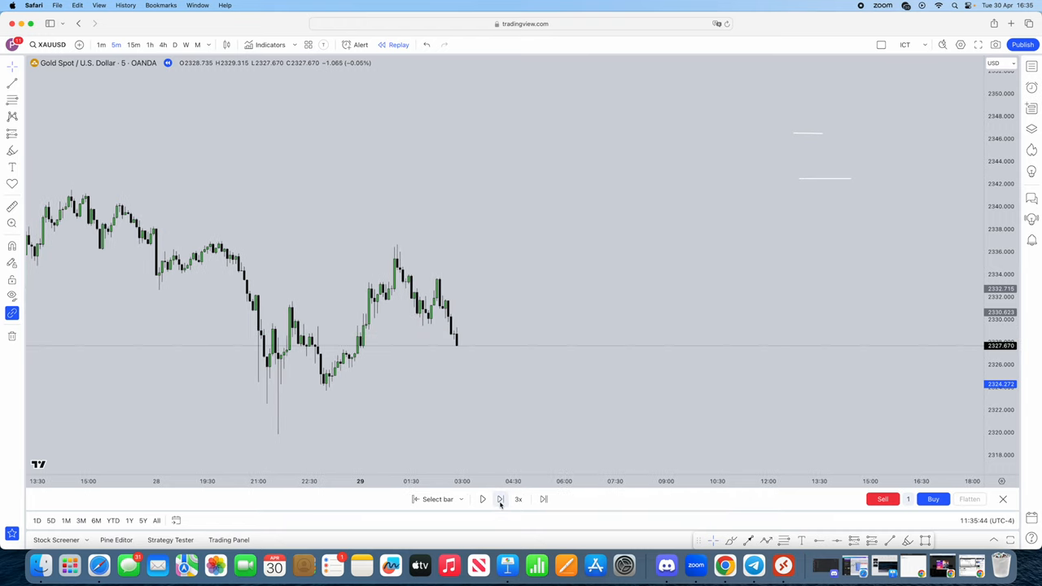
left_click(500, 498)
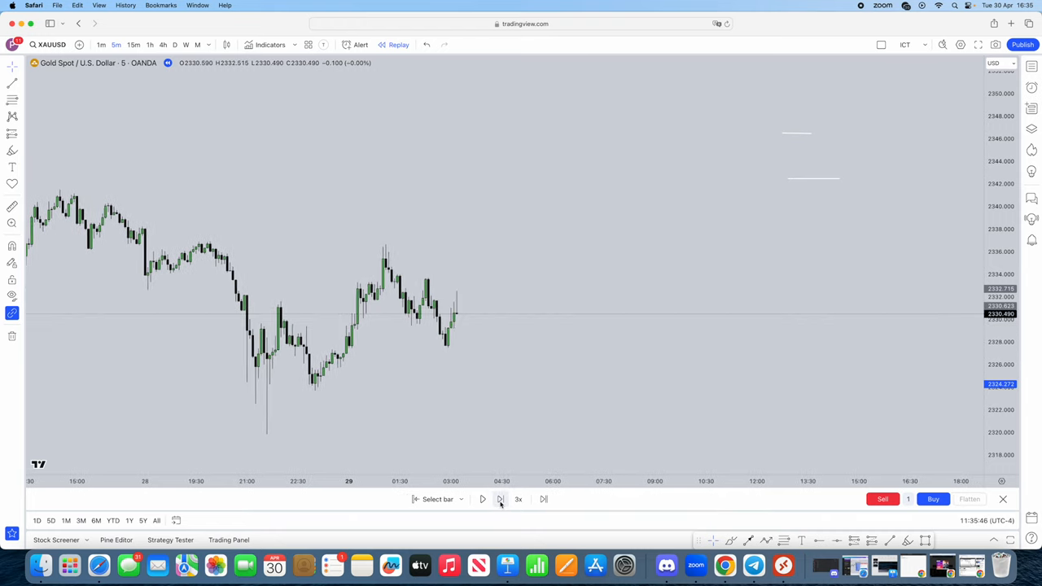
left_click(500, 499)
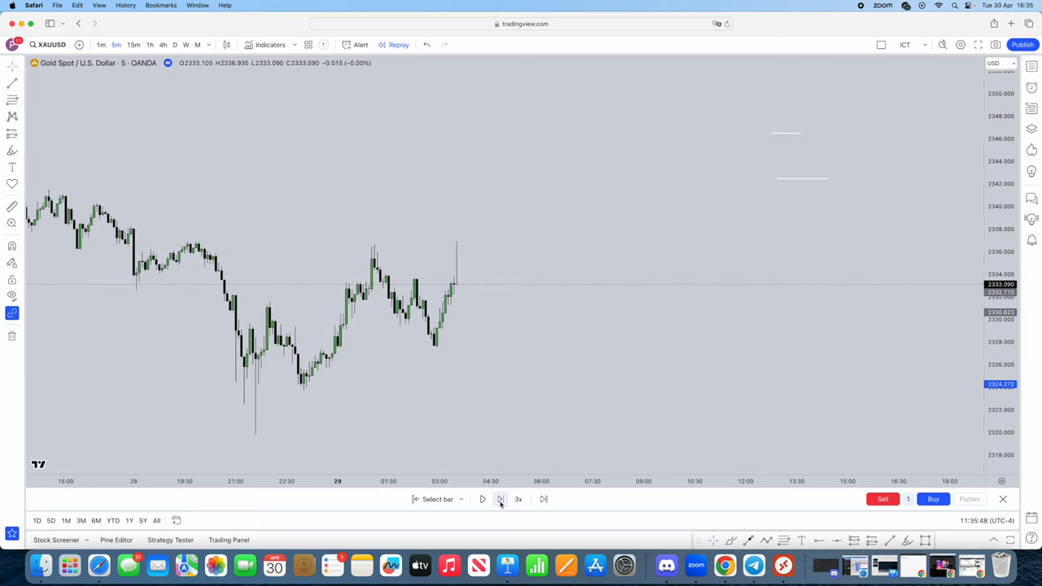
left_click(500, 499)
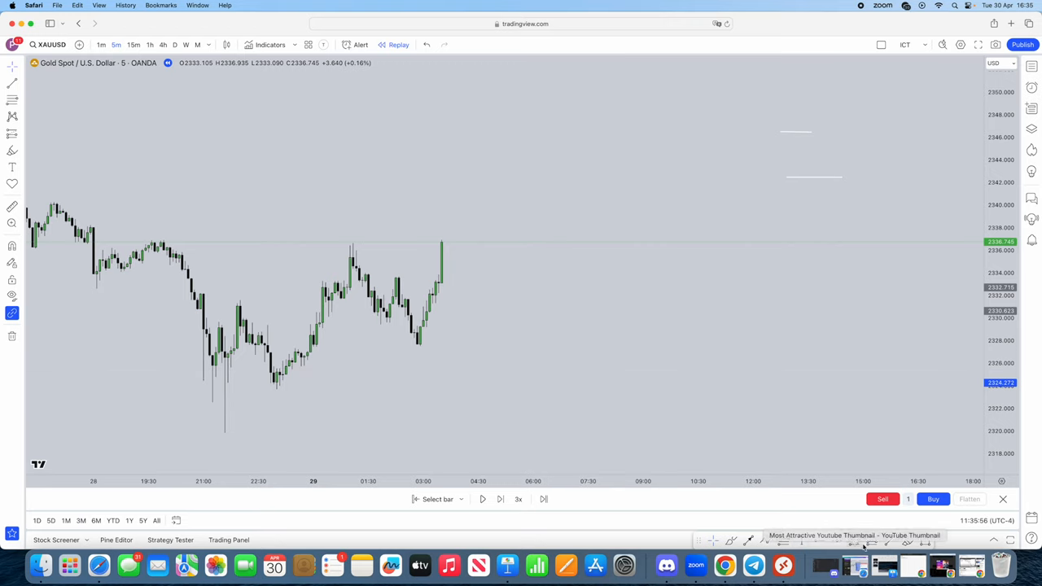
mouse_move(387, 326)
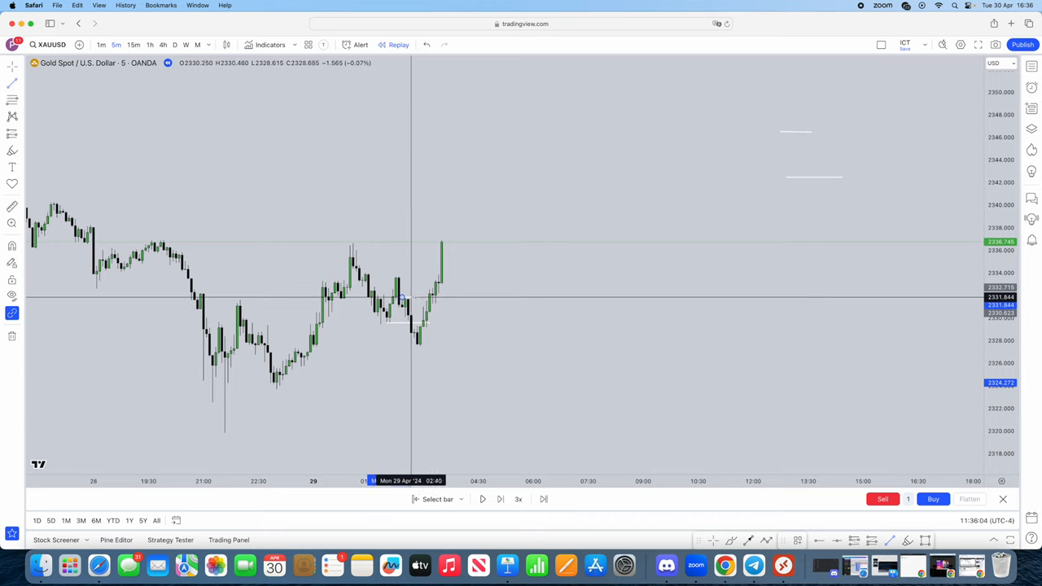
mouse_move(435, 308)
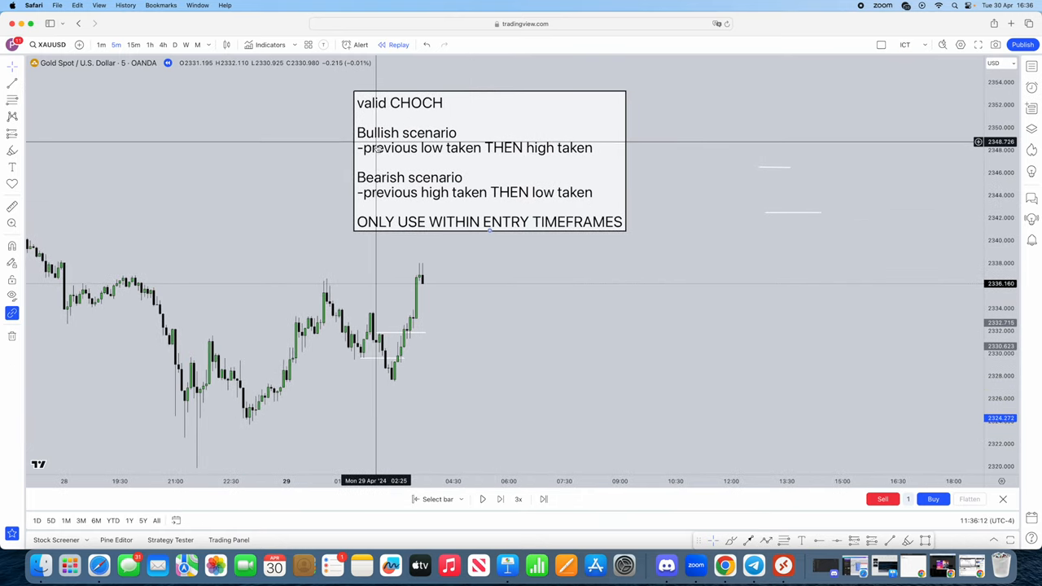
mouse_move(389, 358)
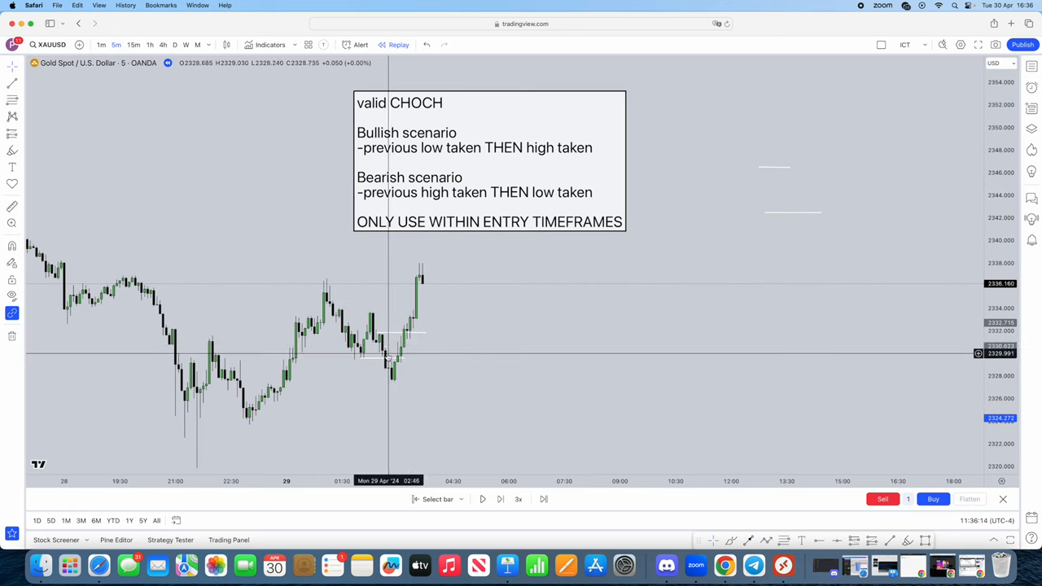
mouse_move(439, 334)
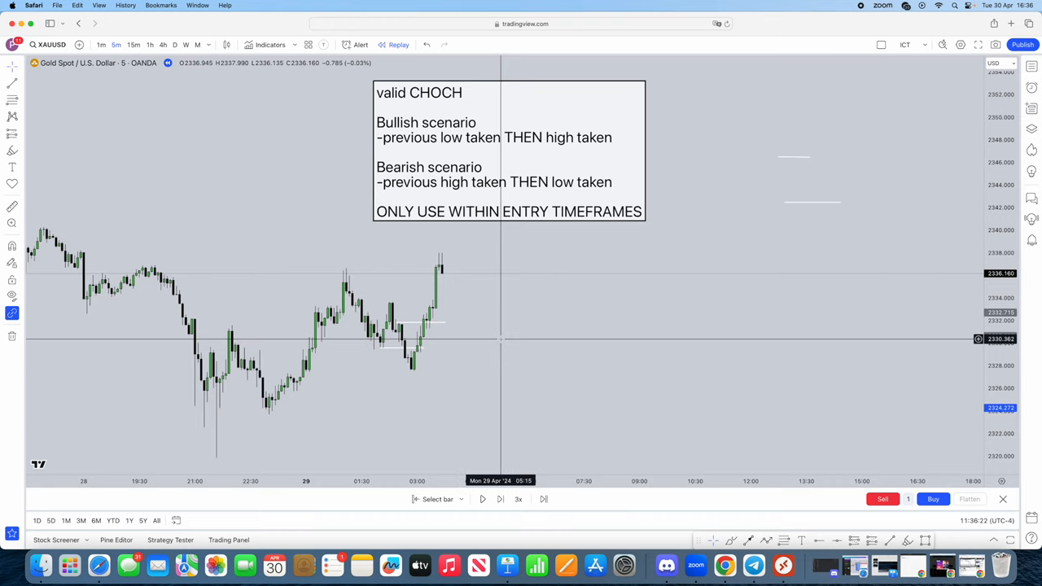
mouse_move(432, 374)
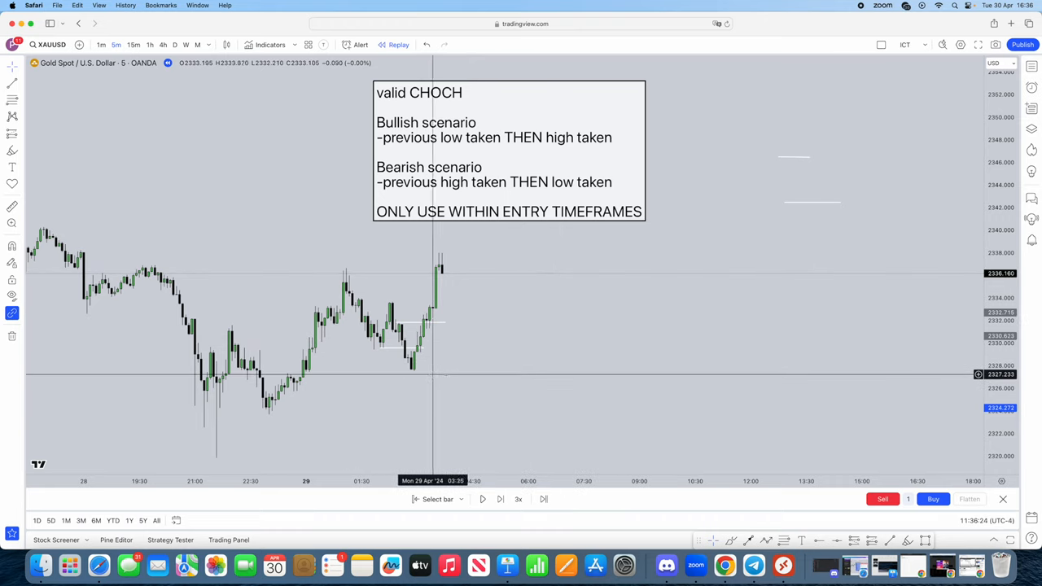
mouse_move(478, 392)
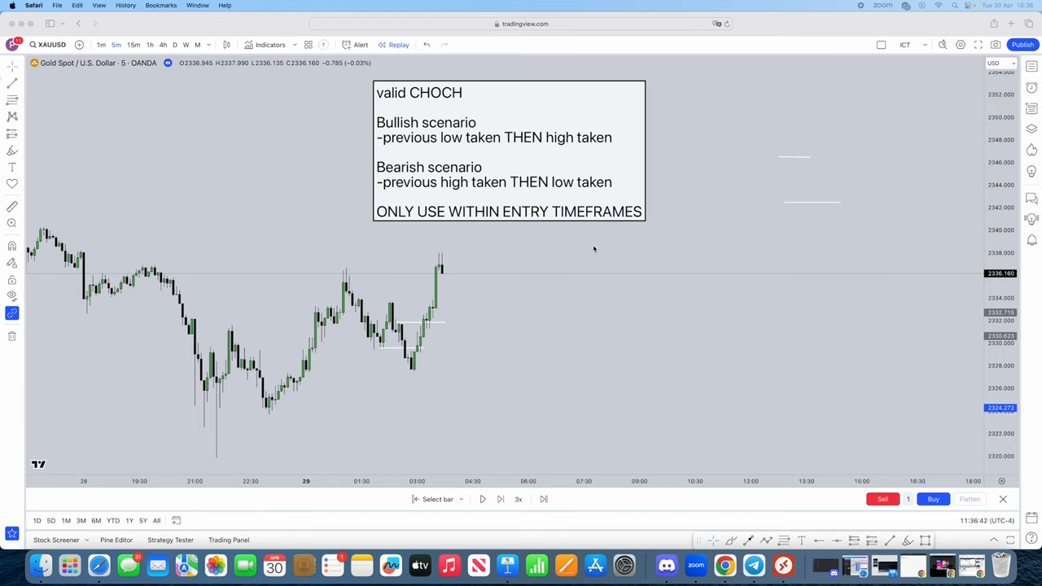
mouse_move(595, 245)
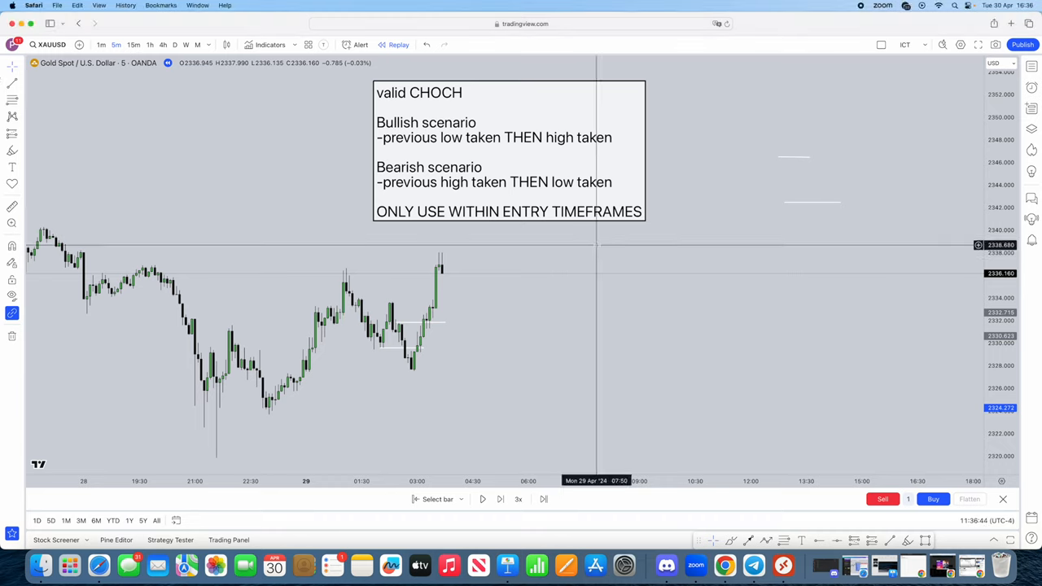